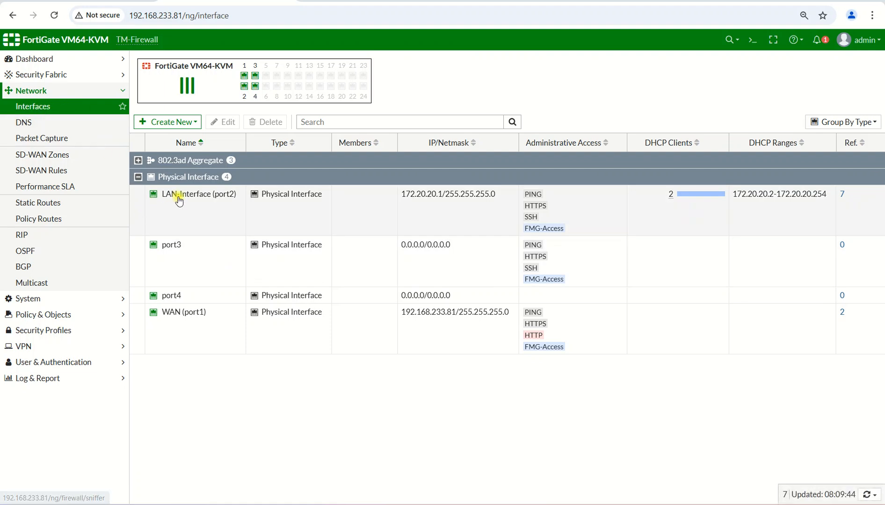
Open the LAN interface port2 edit page from Network > Interfaces
double_click(198, 194)
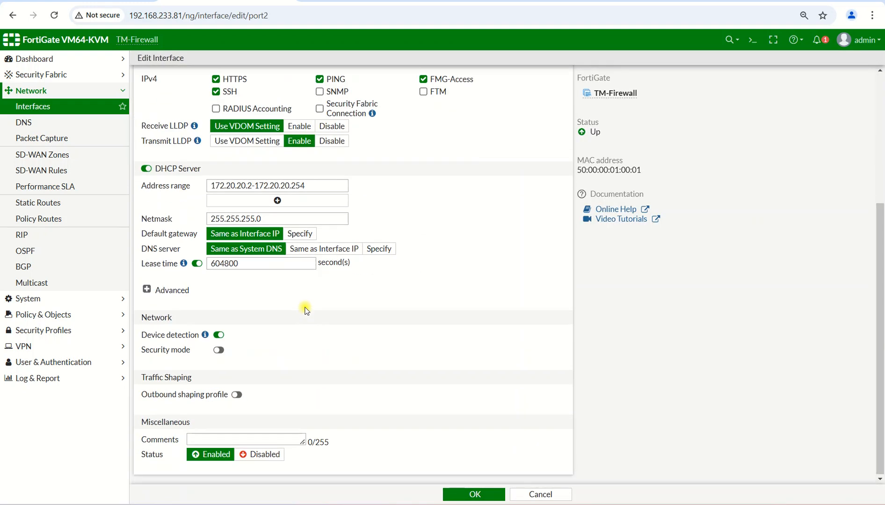
Expand port2's advanced DHCP options and scroll to IP Address Assignment Rules
click(171, 290)
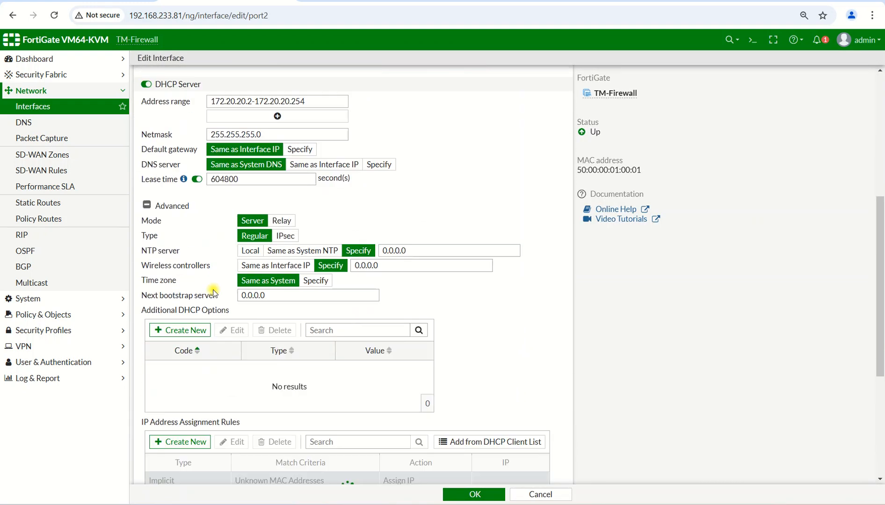
scroll(down, 3)
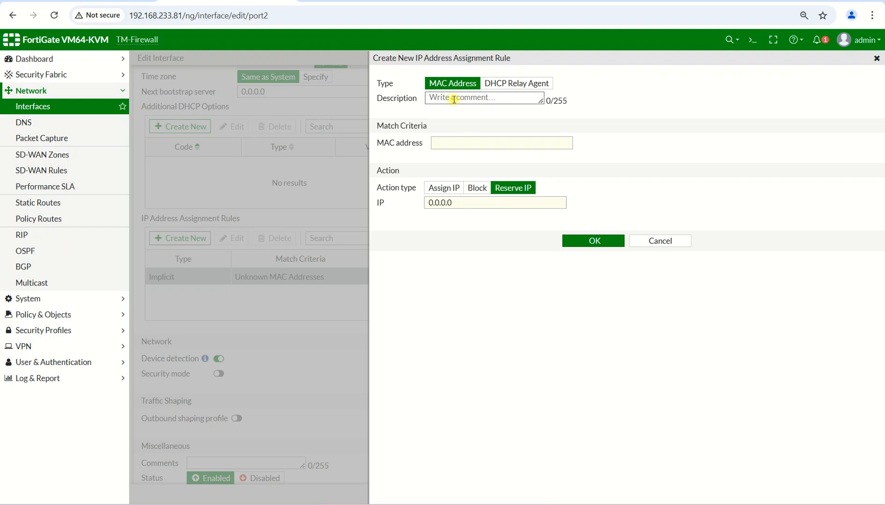
Save a 'Management PC' rule reserving 172.20.20.120 for MAC 50:00:00:02:00:00
text(Management)
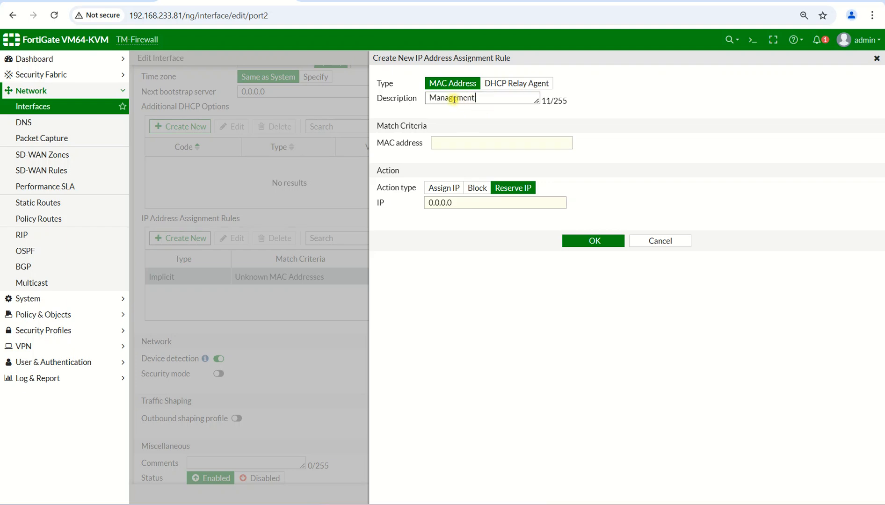
text(PC)
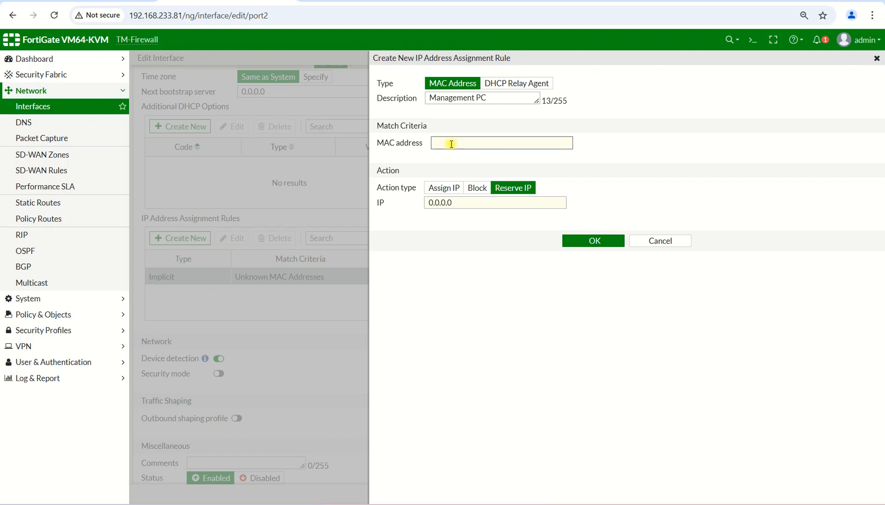
mouse_move(472, 131)
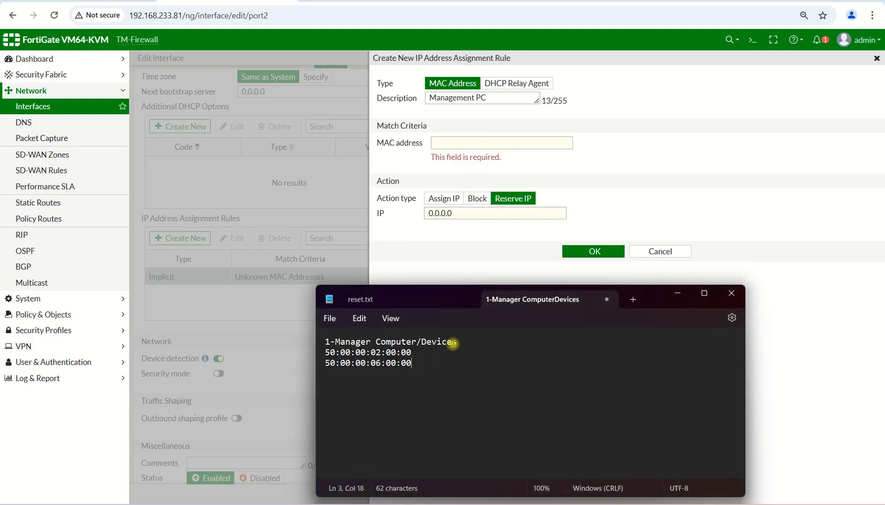
right_click(367, 353)
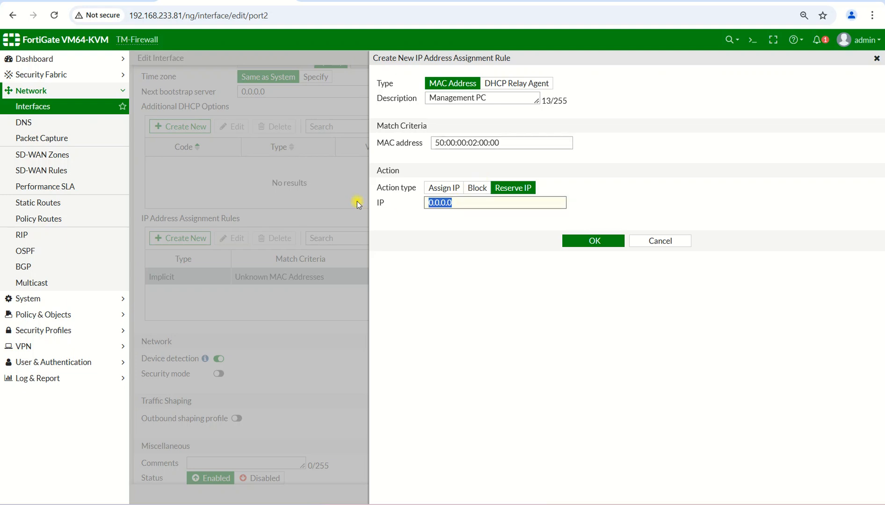
text(172.2)
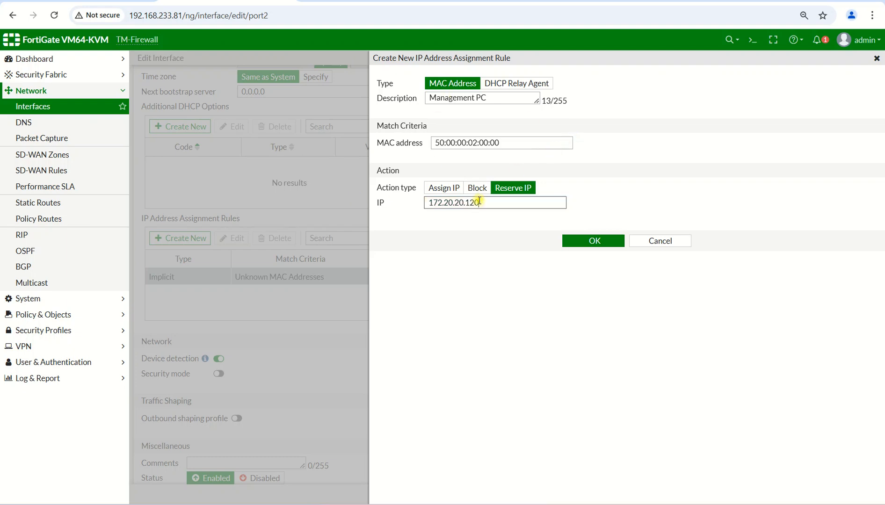
mouse_move(492, 203)
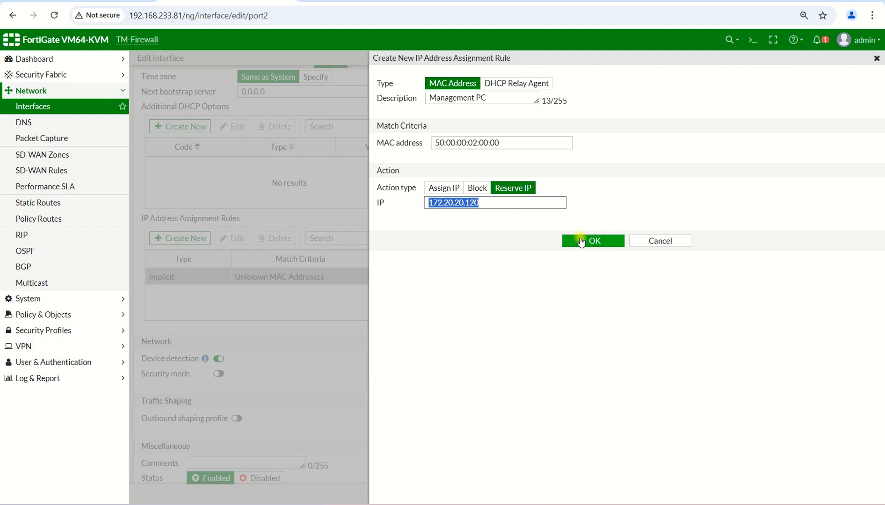
mouse_move(589, 231)
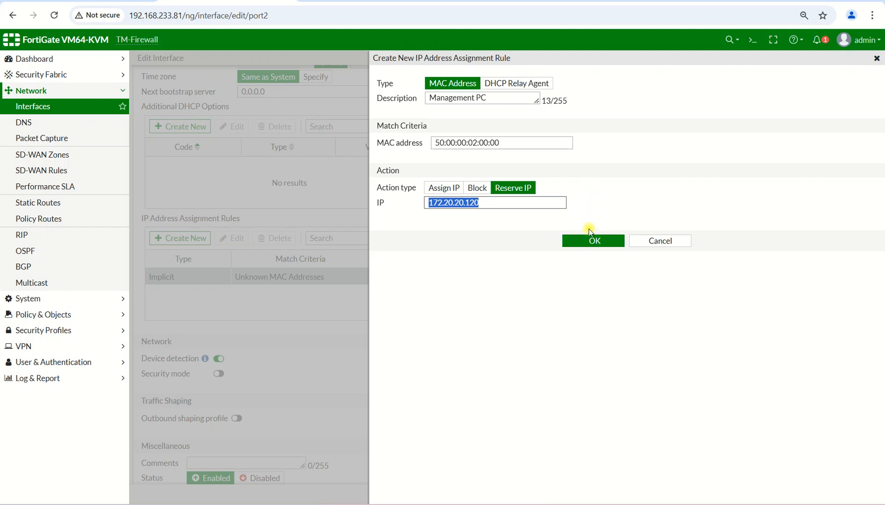
click(592, 241)
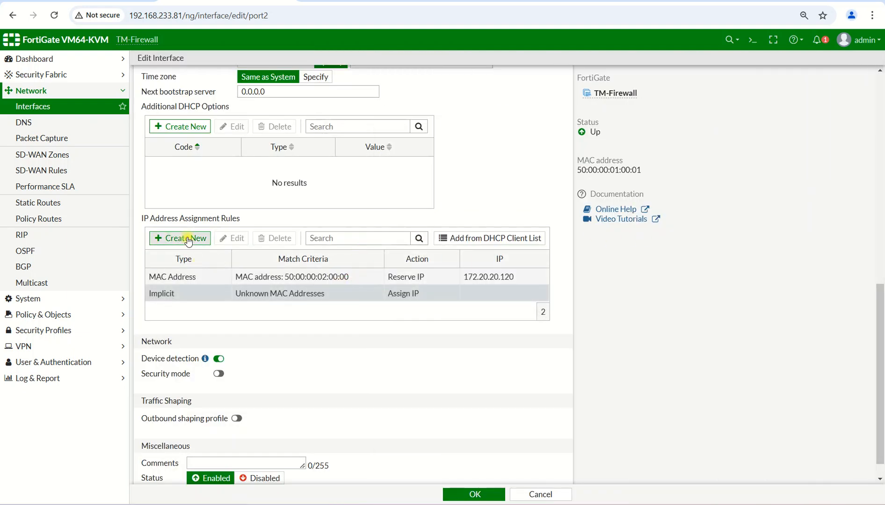
Create a new rule described 'Manager SmartPhone' with MAC 50:00:00:06:00:00
click(179, 238)
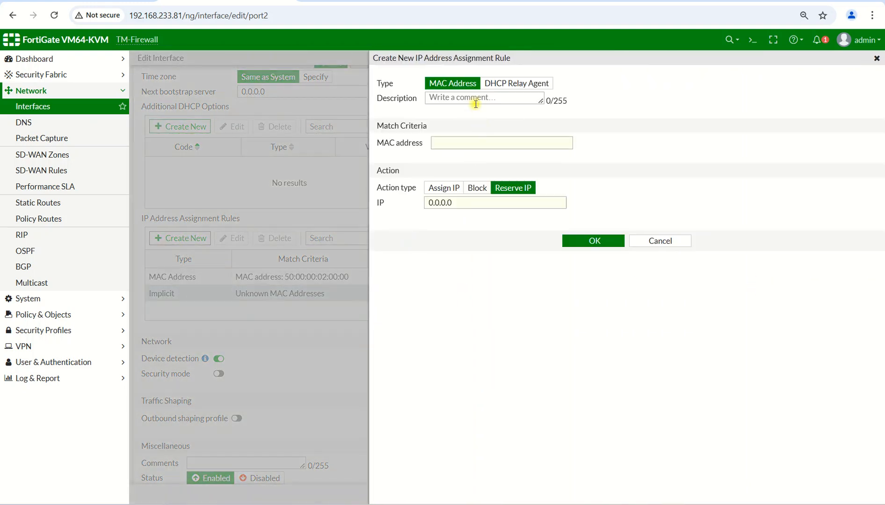
click(483, 98)
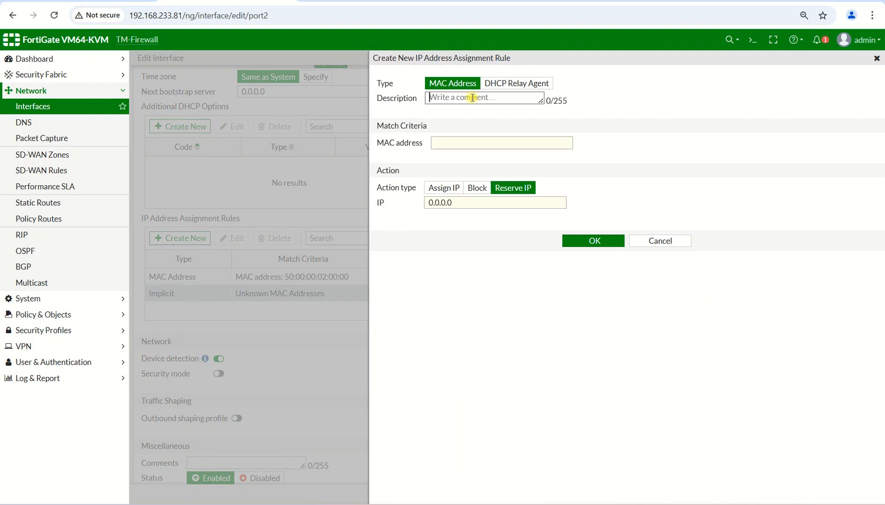
click(484, 98)
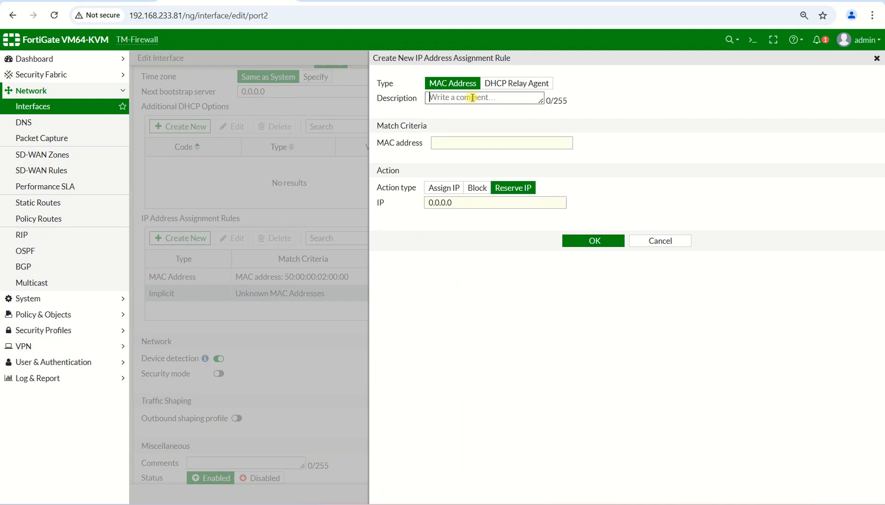
text(B)
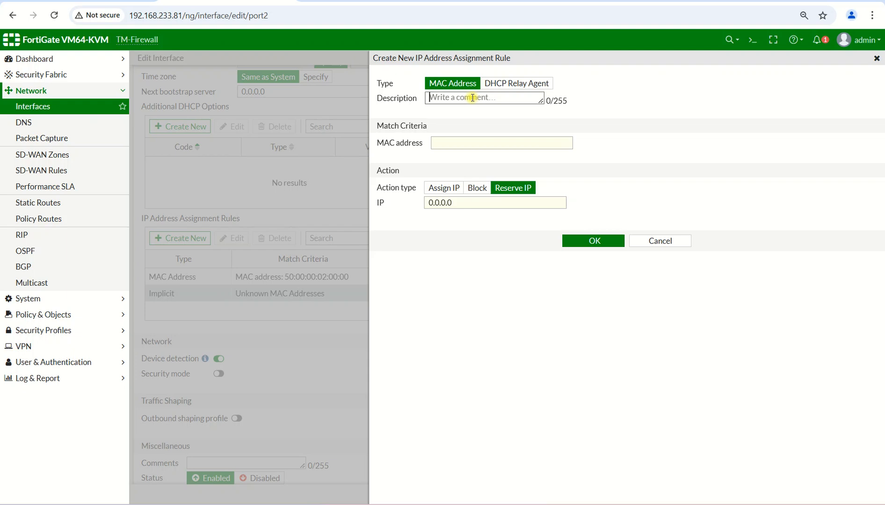
text(Manager)
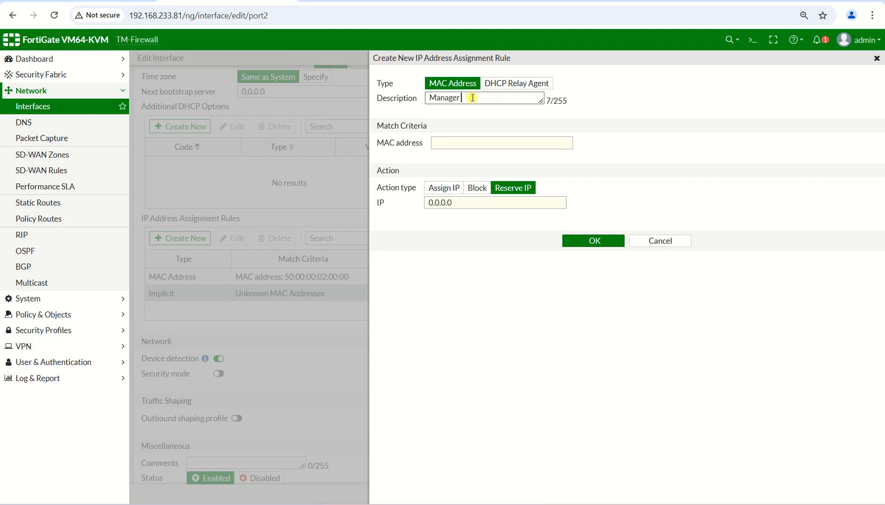
text(SmartPhone)
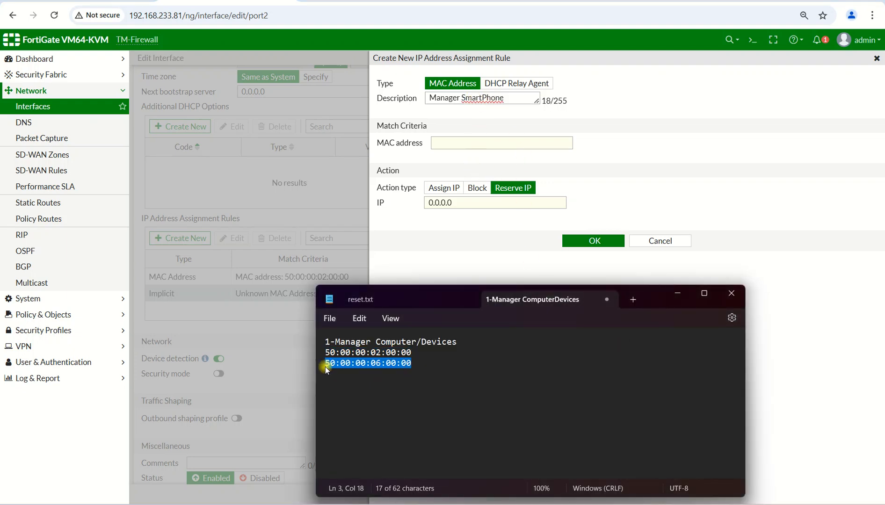
click(501, 142)
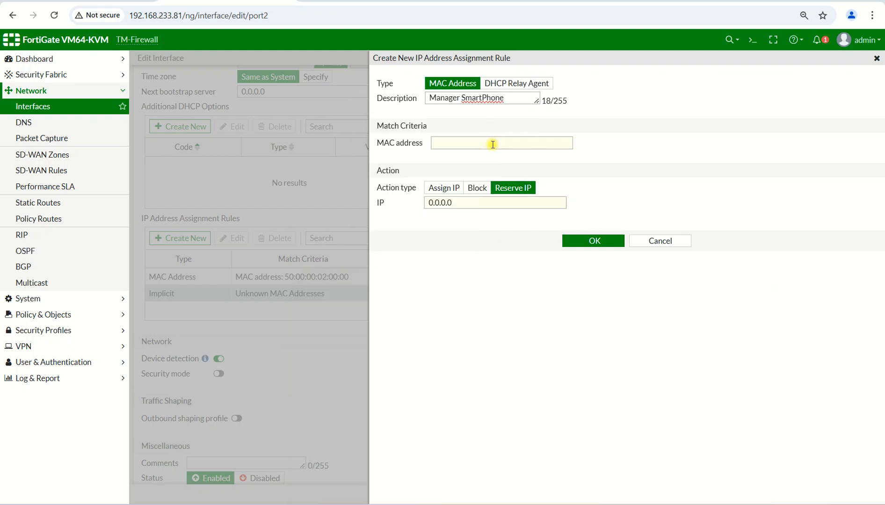
text(50:00:00:06:00:00)
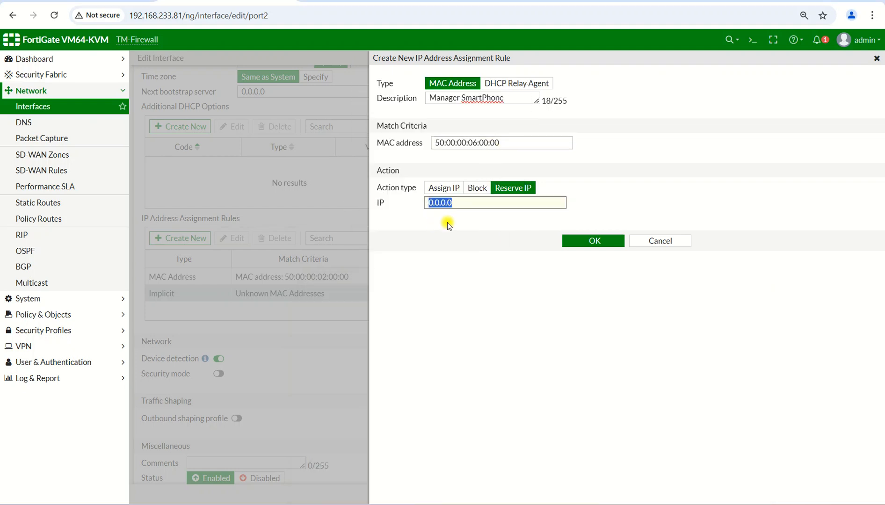
Reserve IP 172.20.20.121 for the smartphone rule and save it
text(1)
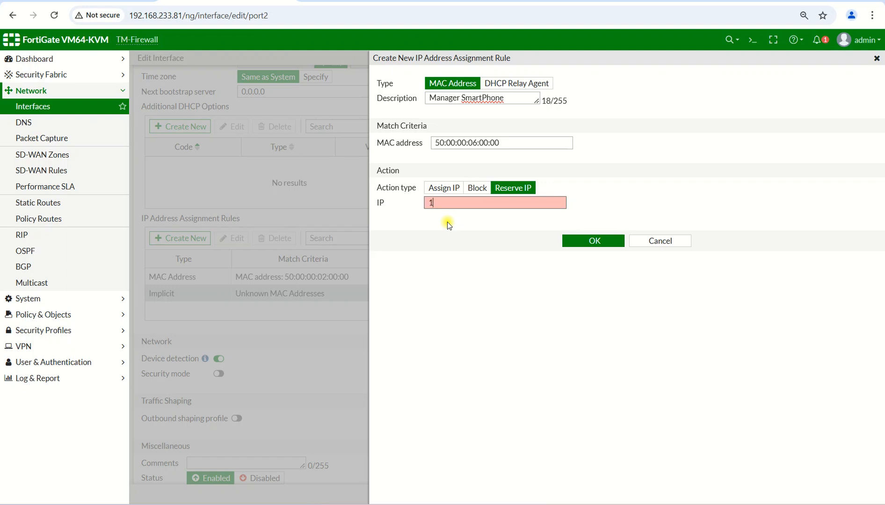
text(72.167)
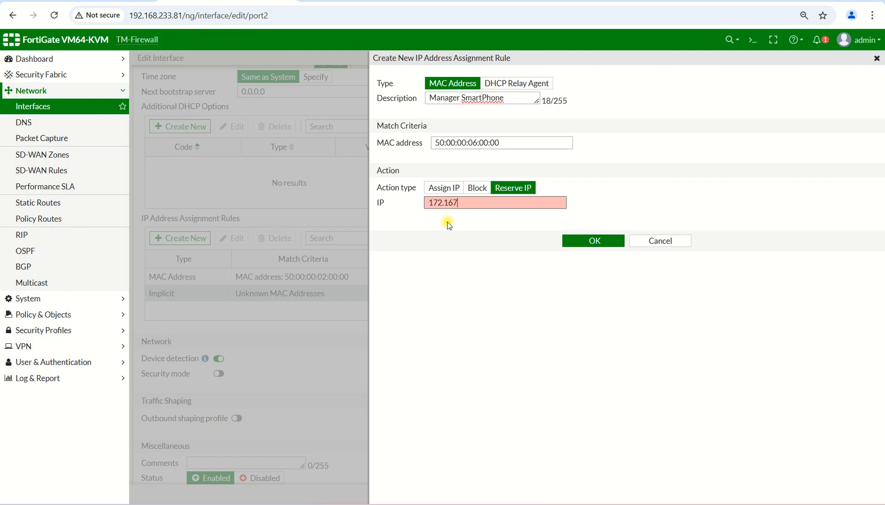
text(172.20.20.121)
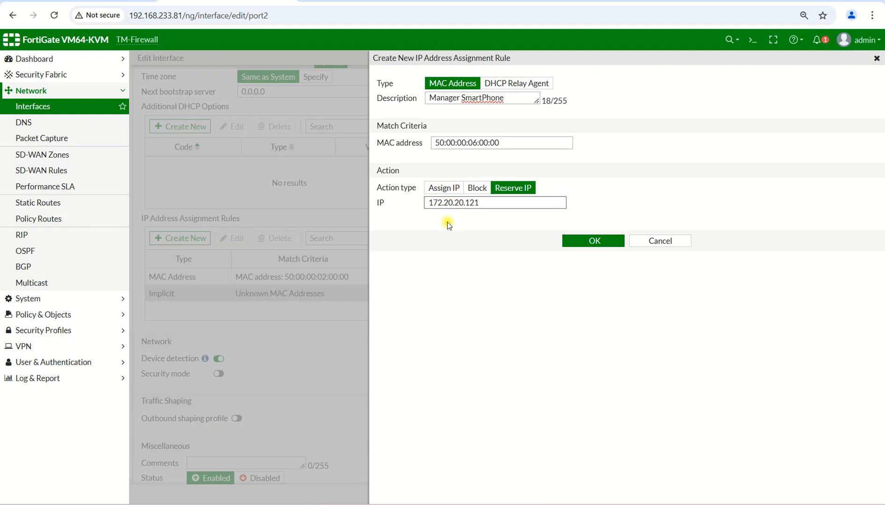
click(592, 241)
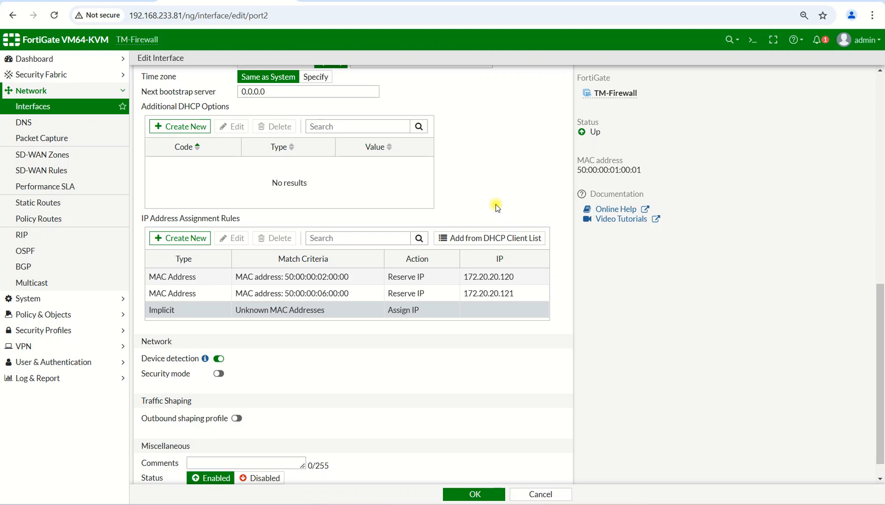
mouse_move(473, 186)
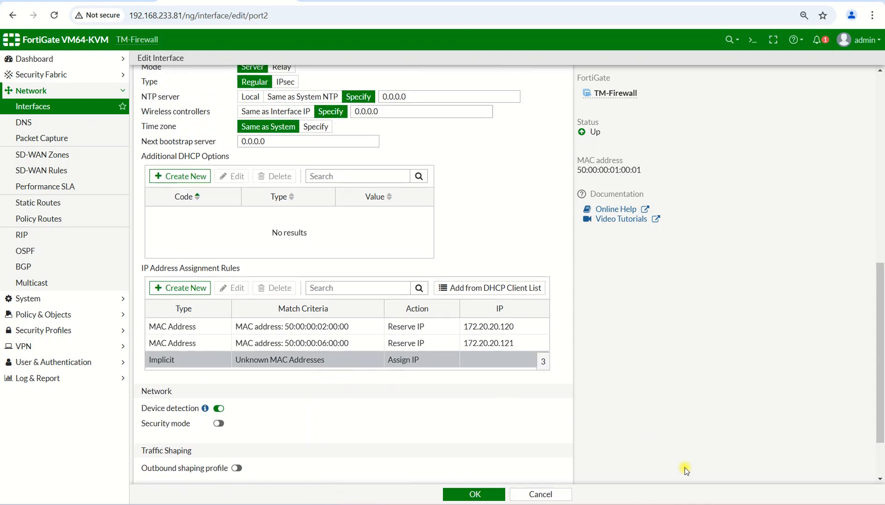
scroll(down, 3)
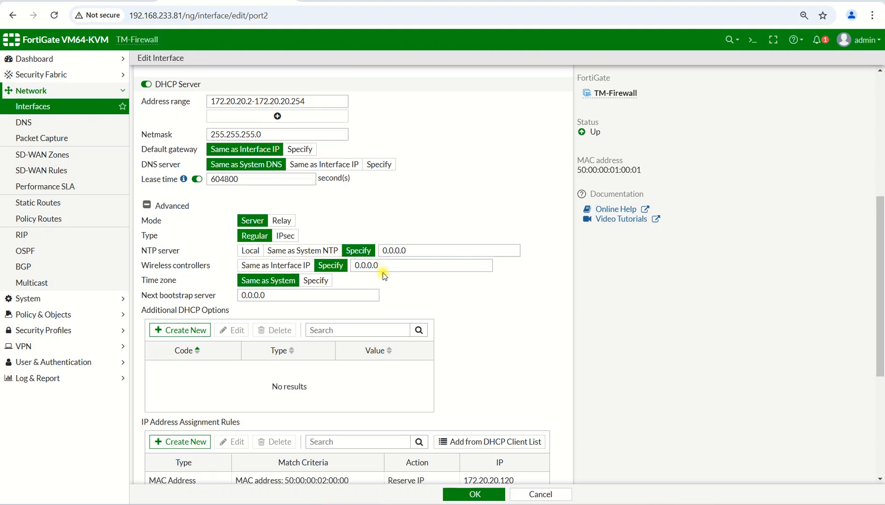
scroll(down, 3)
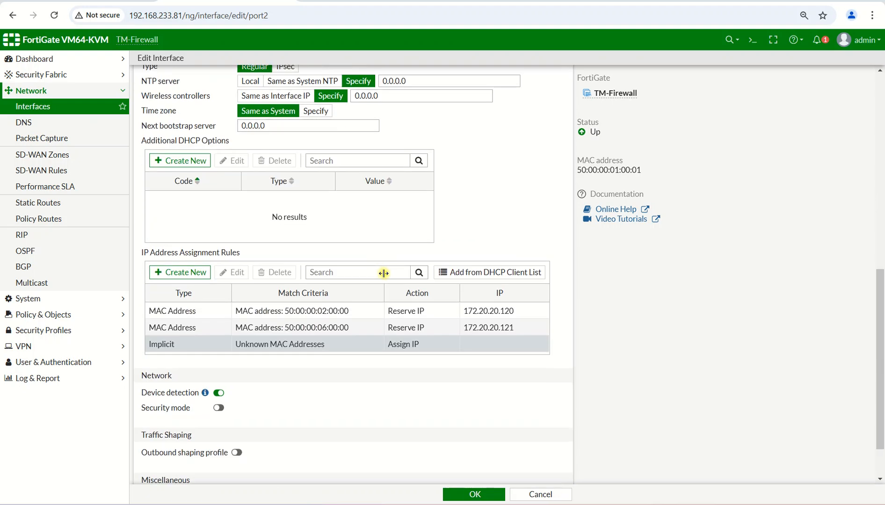